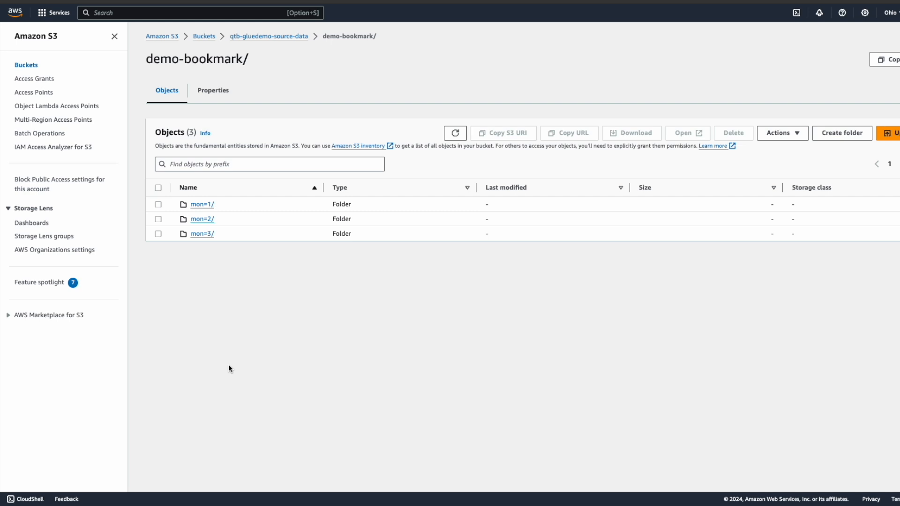
mouse_move(198, 214)
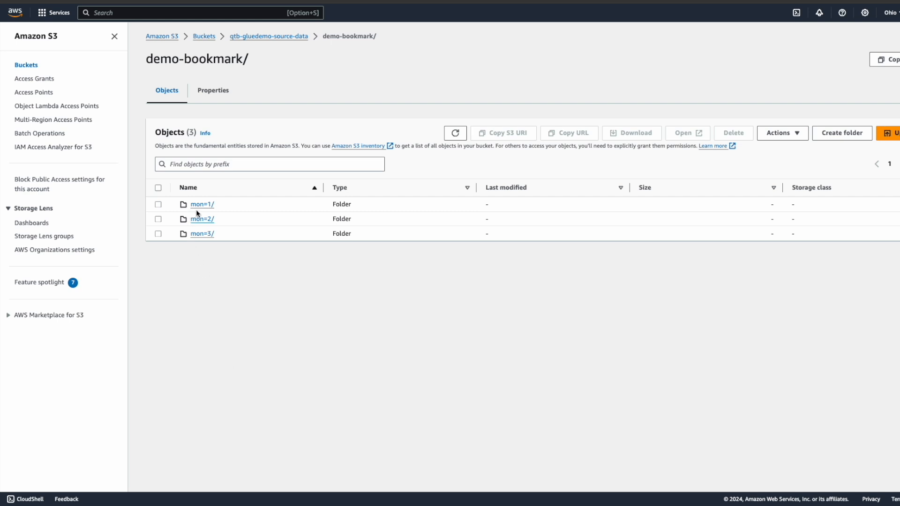
mouse_move(199, 246)
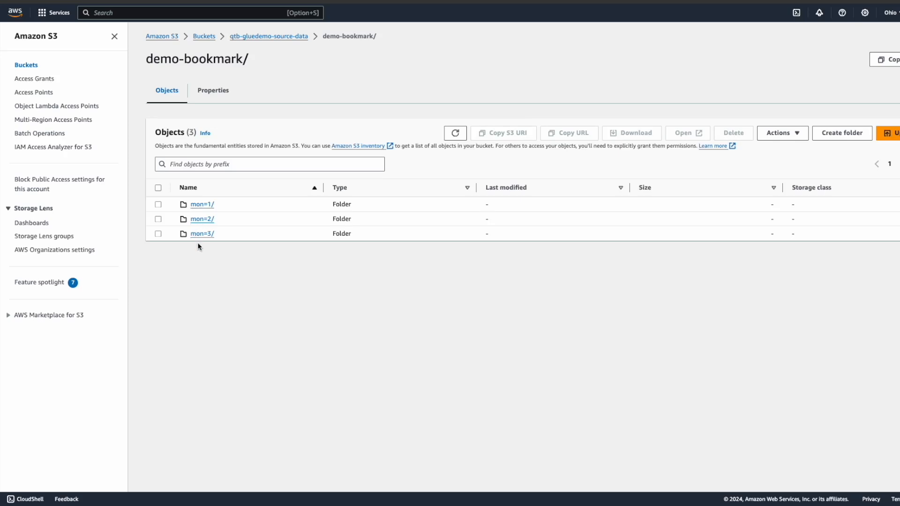
mouse_move(208, 259)
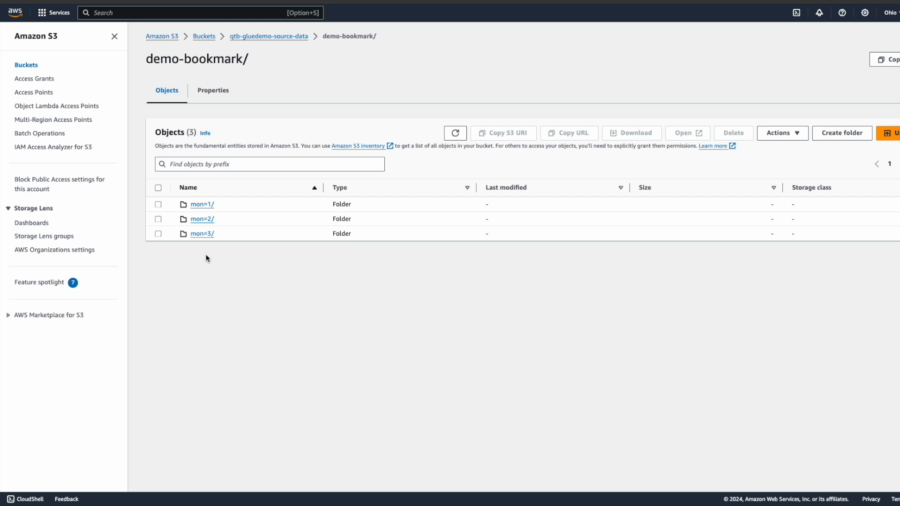
mouse_move(198, 222)
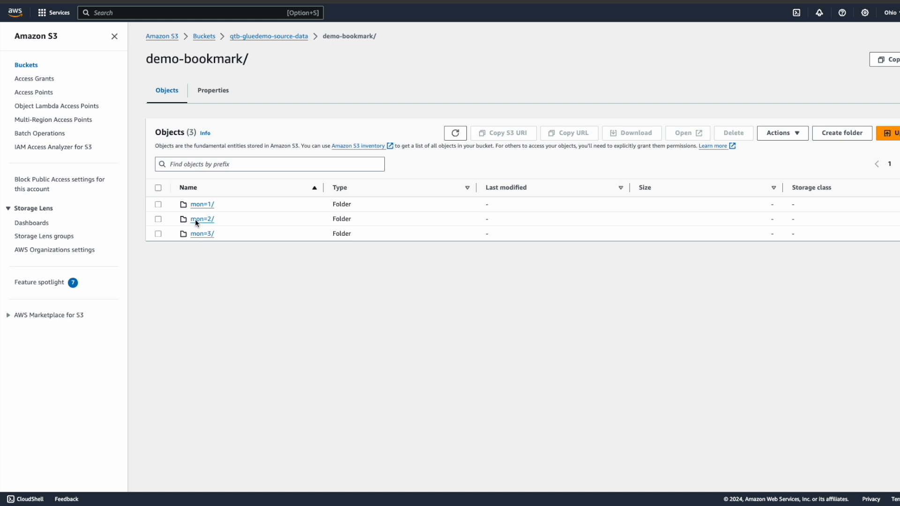
Browse from the mon=1 partition back to demo-bookmark/, then into mon=2 showing feb-data.csv.
left_click(203, 204)
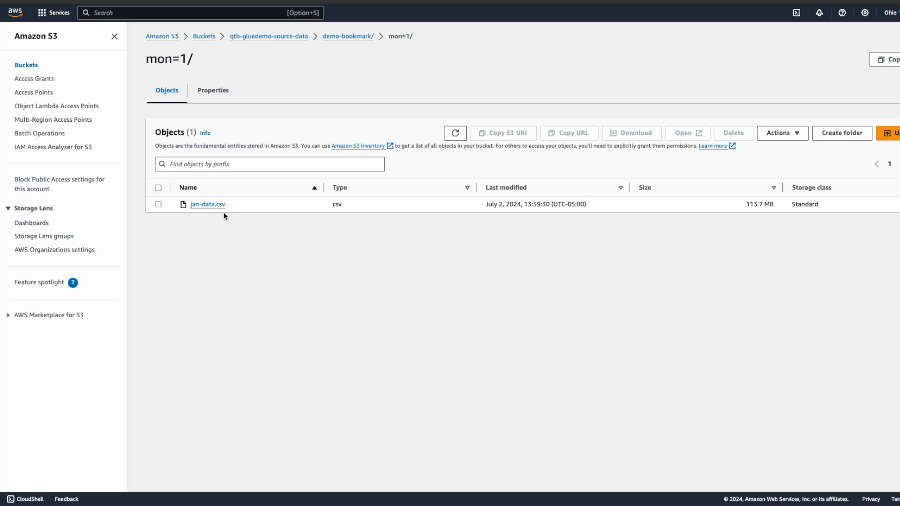
left_click(348, 37)
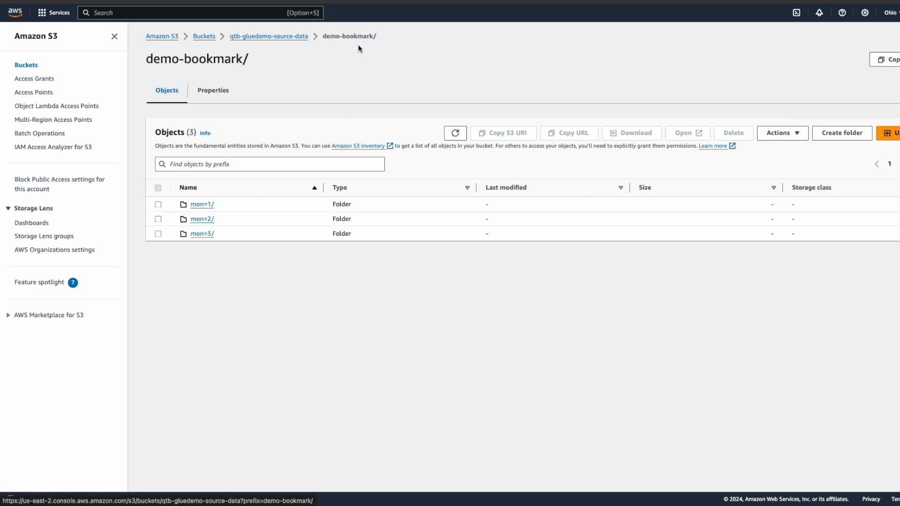
left_click(202, 219)
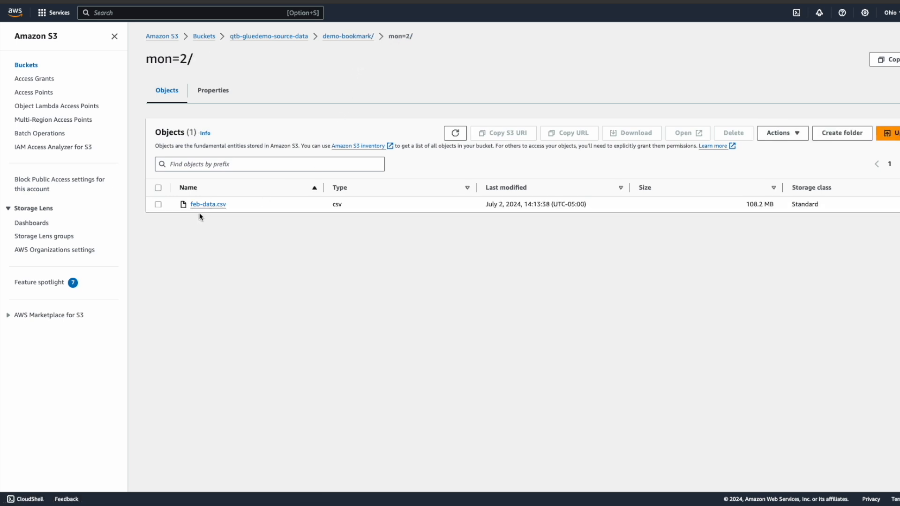
mouse_move(229, 217)
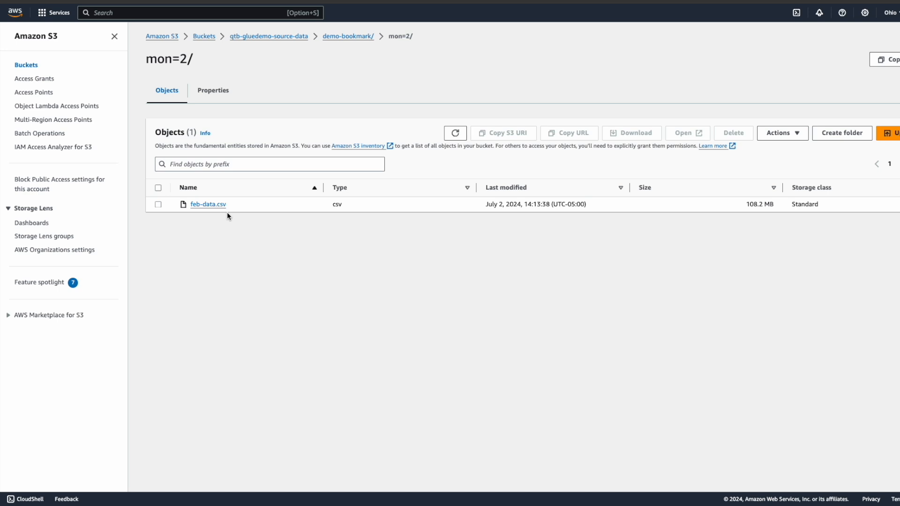
mouse_move(192, 217)
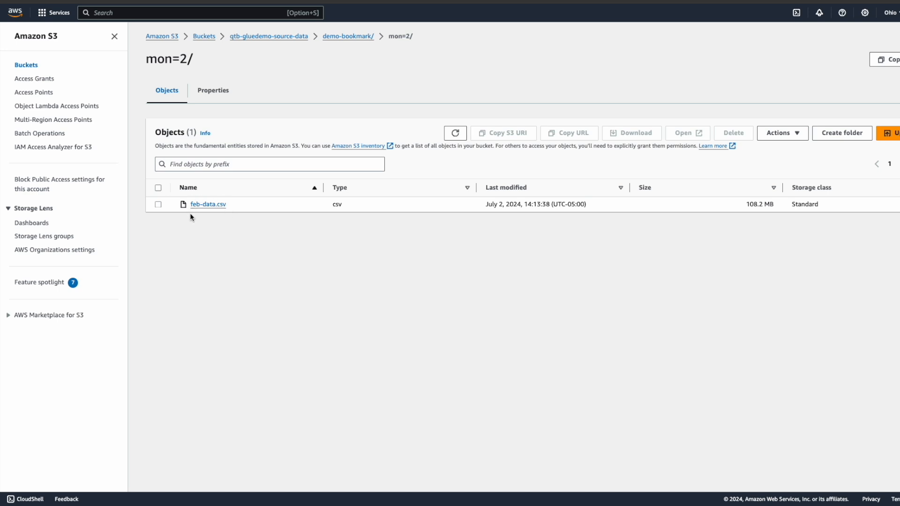
mouse_move(247, 208)
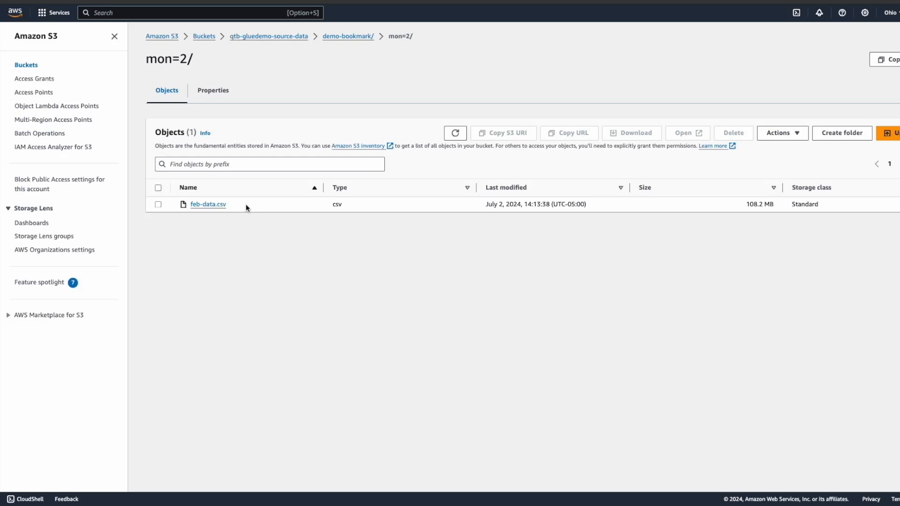